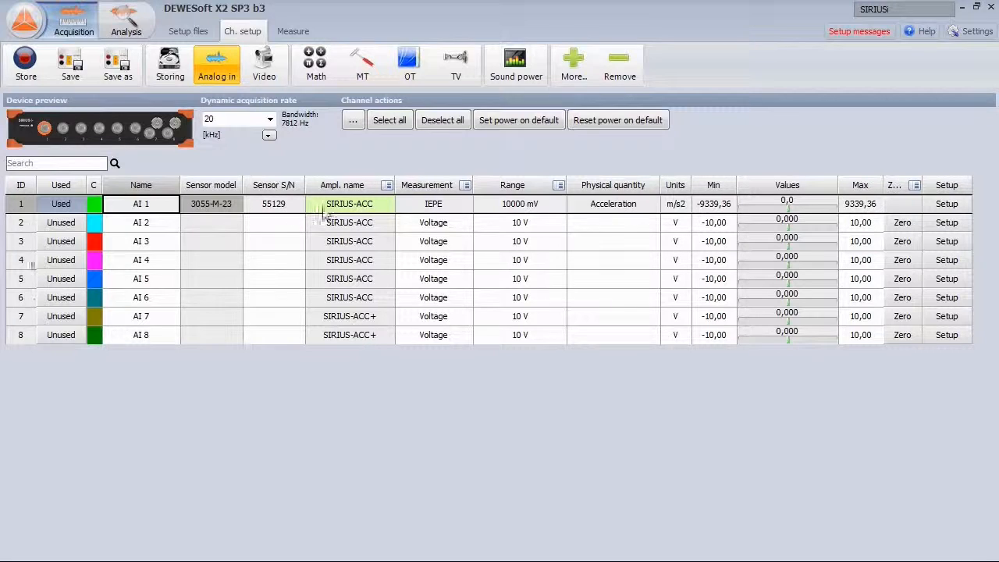
Step: Rename analog channel AI 1 to 'acc' and confirm its IEPE acceleration settings
double_click(141, 204)
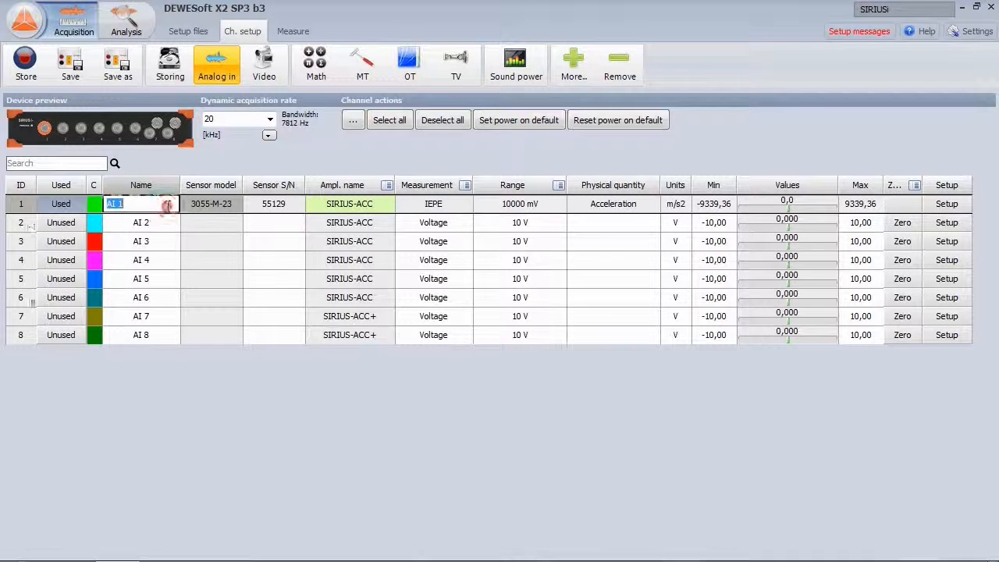
type("acc")
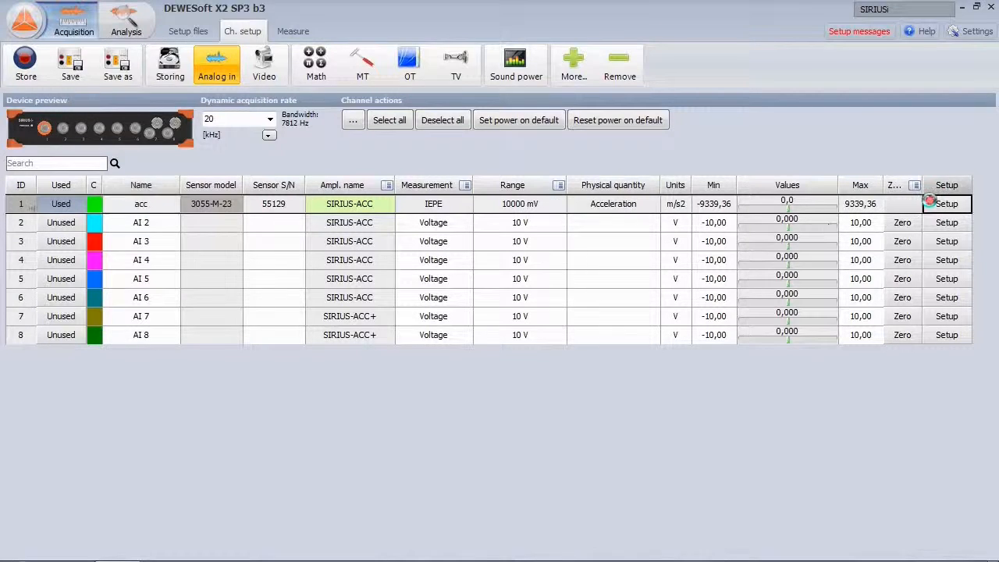
left_click(946, 204)
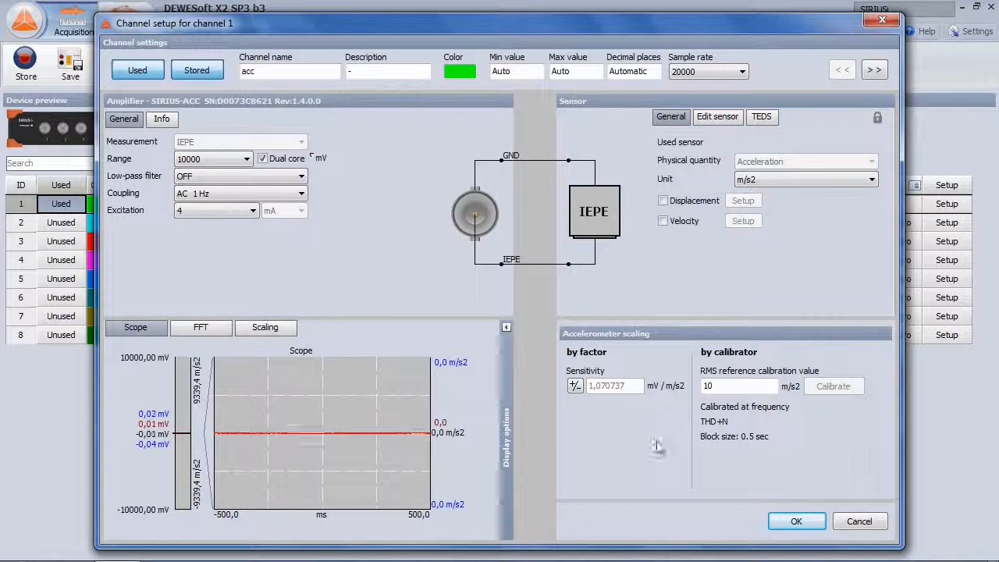
left_click(794, 520)
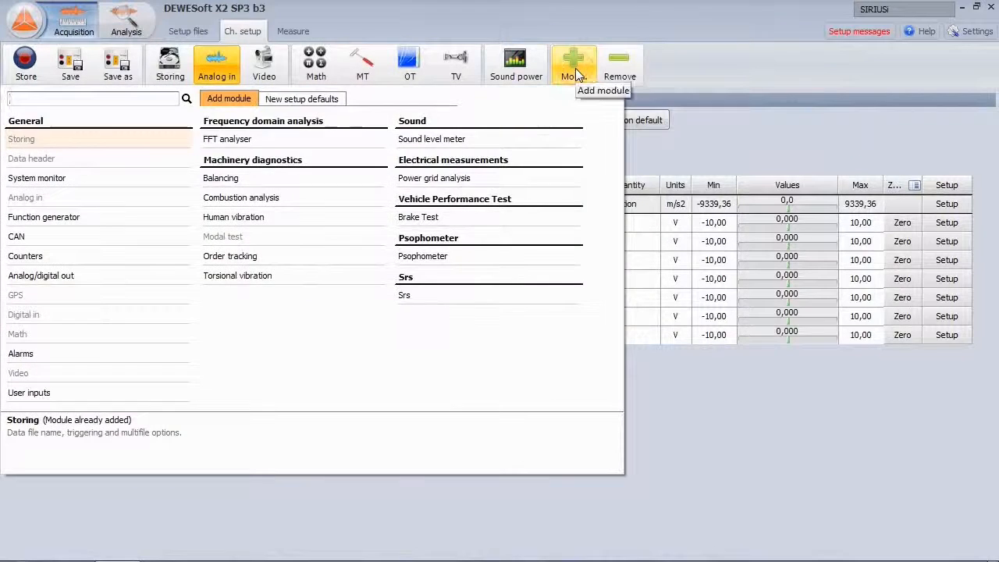
Step: Add a single-plane Balancing module on acc, using a Counters sensor for speed
type("balancing")
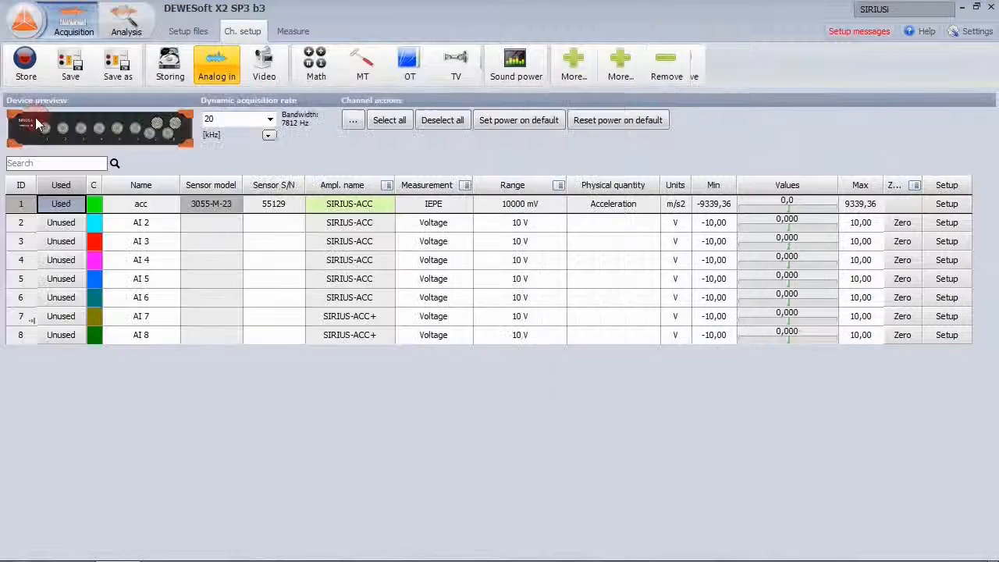
left_click(362, 64)
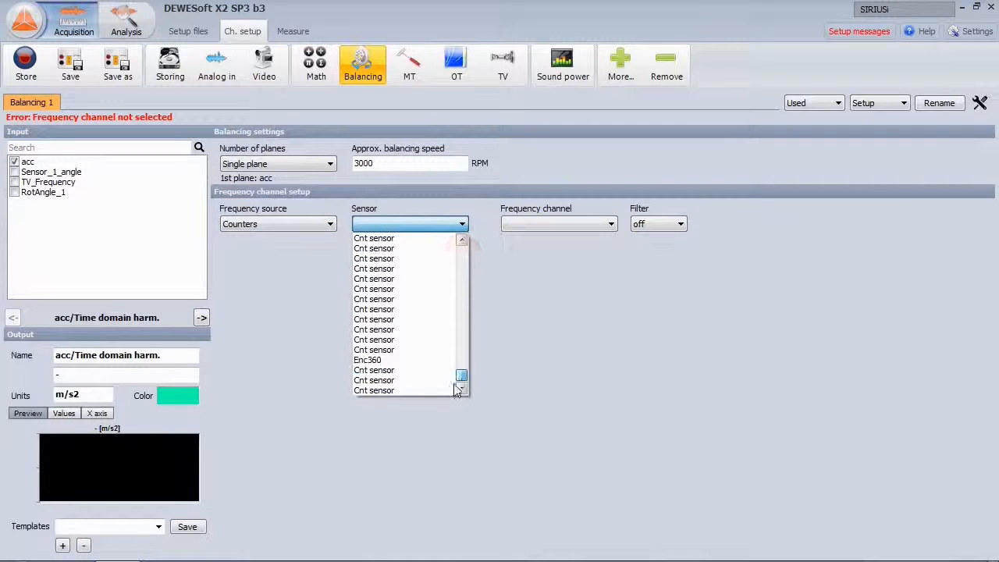
left_click(367, 360)
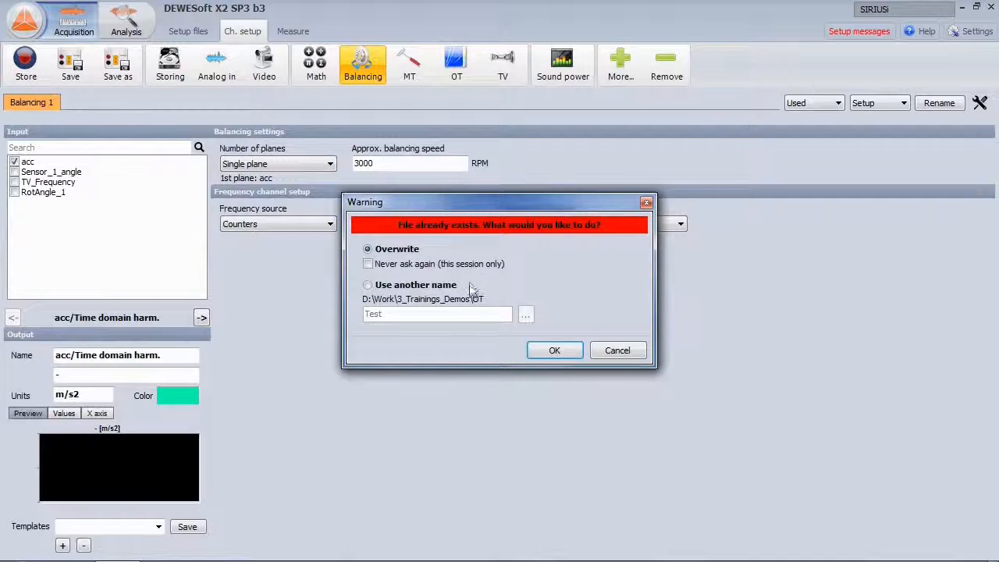
Step: Overwrite Test.dxd and measure the initial run (2.648 m/s², 241.5°), labelling vectors
left_click(555, 350)
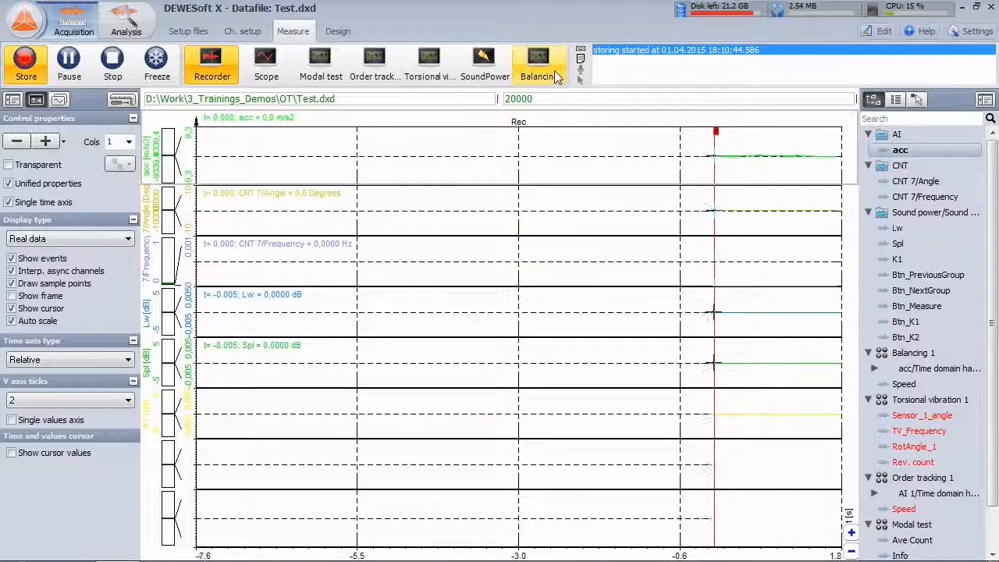
left_click(539, 64)
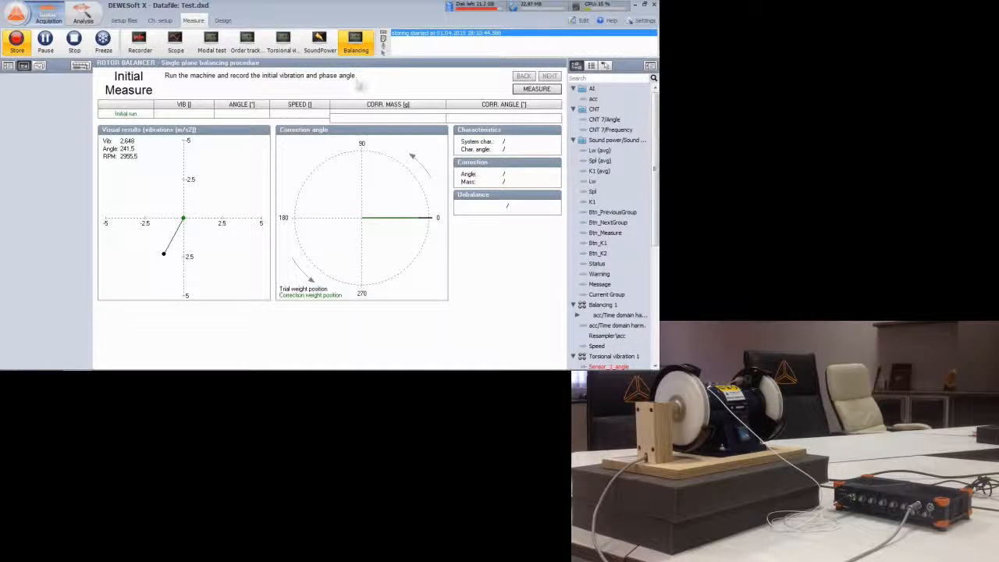
left_click(536, 88)
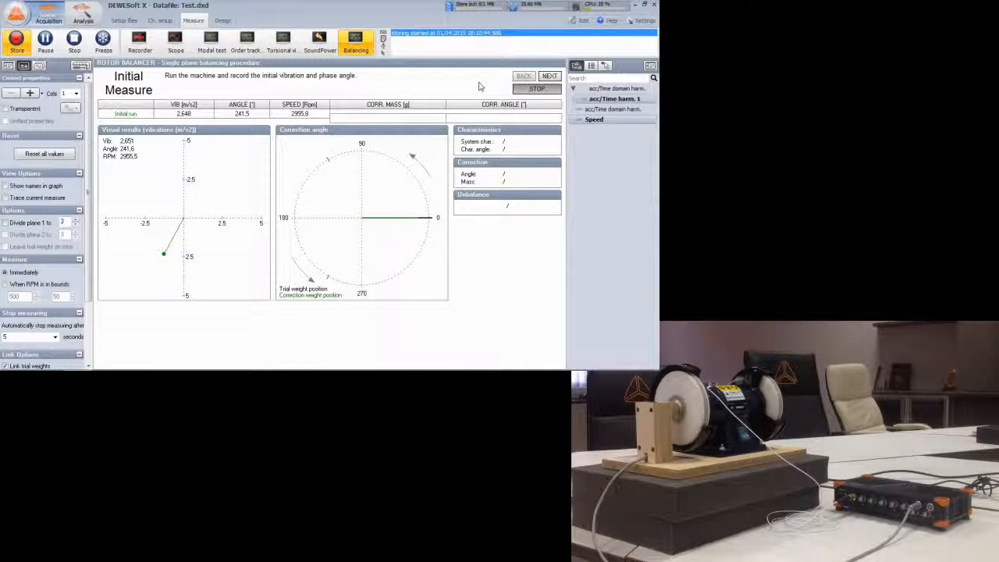
left_click(537, 89)
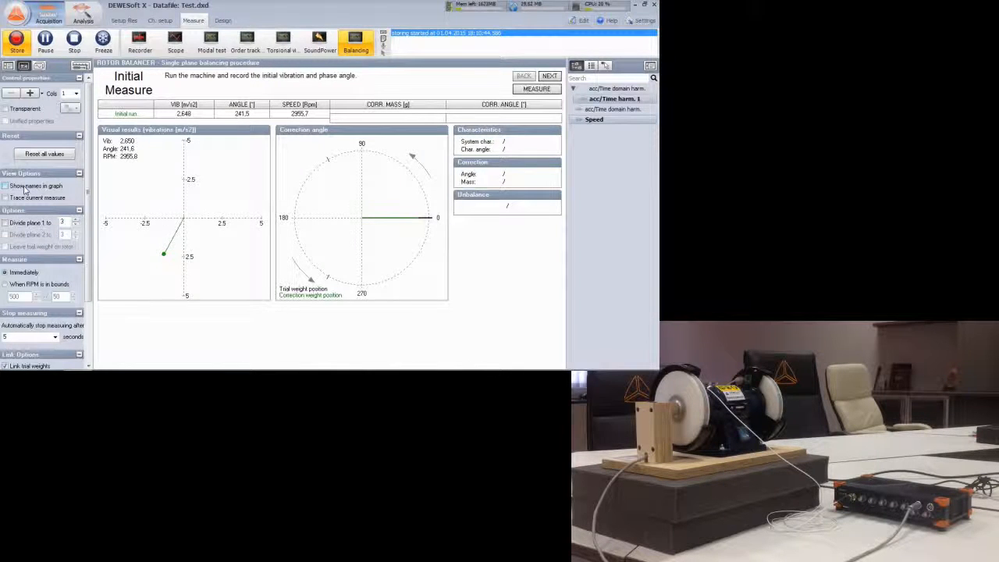
left_click(6, 186)
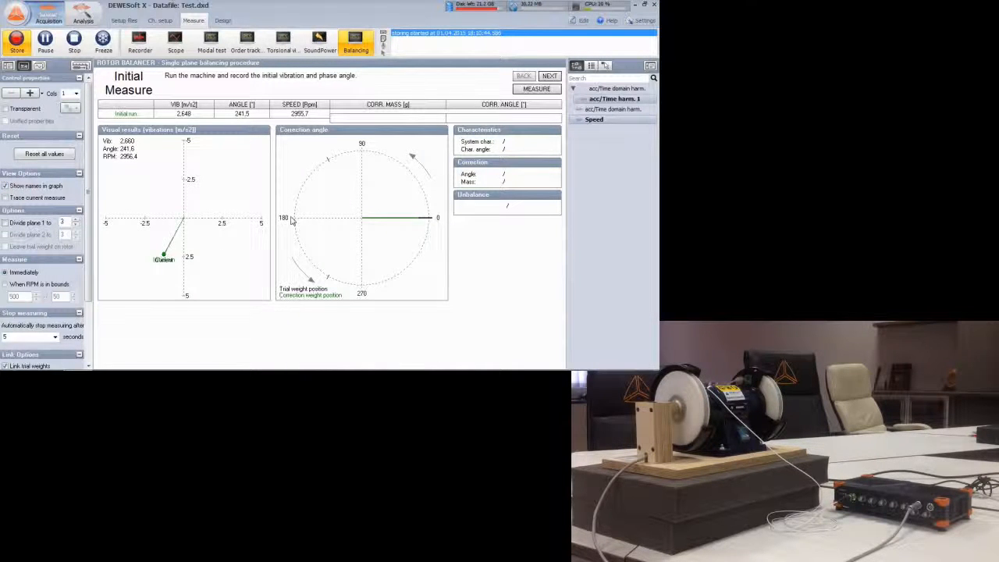
Step: Enter a 0.88 g trial weight and measure the trial run (3.671 m/s², 285.5°)
left_click(550, 76)
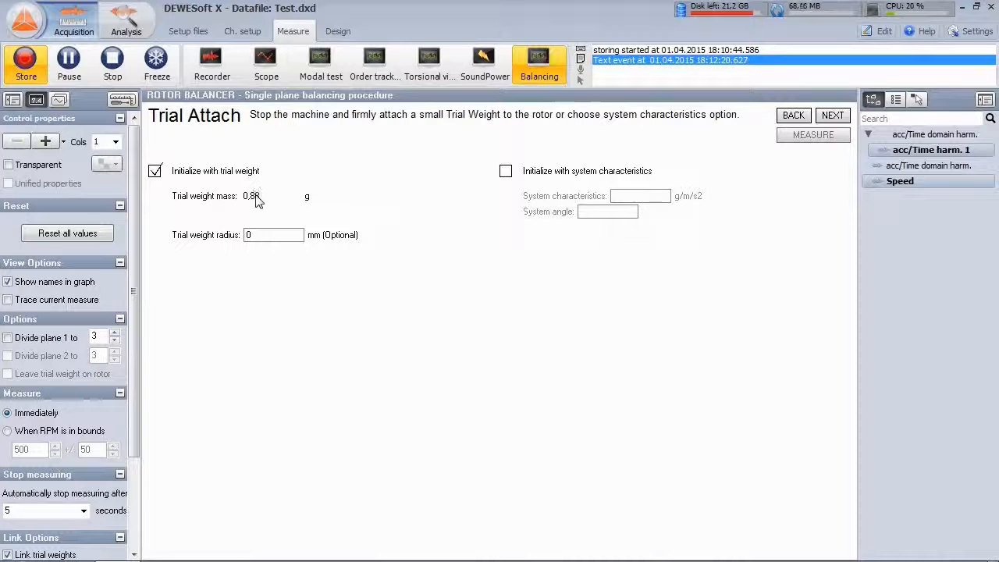
left_click(269, 196)
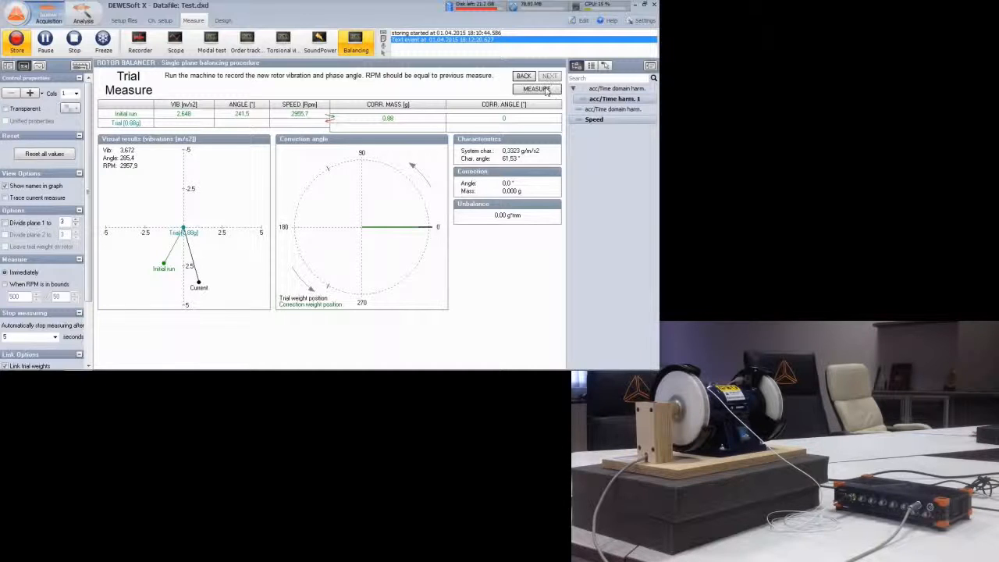
left_click(537, 89)
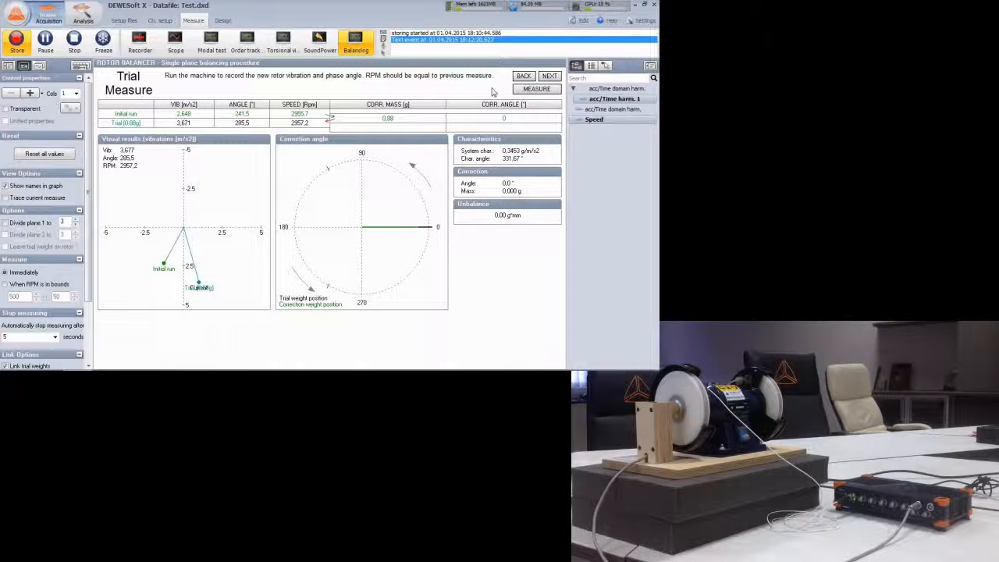
Step: View the 0.915 g at 89.9° correction, then measure the first correction run
left_click(549, 76)
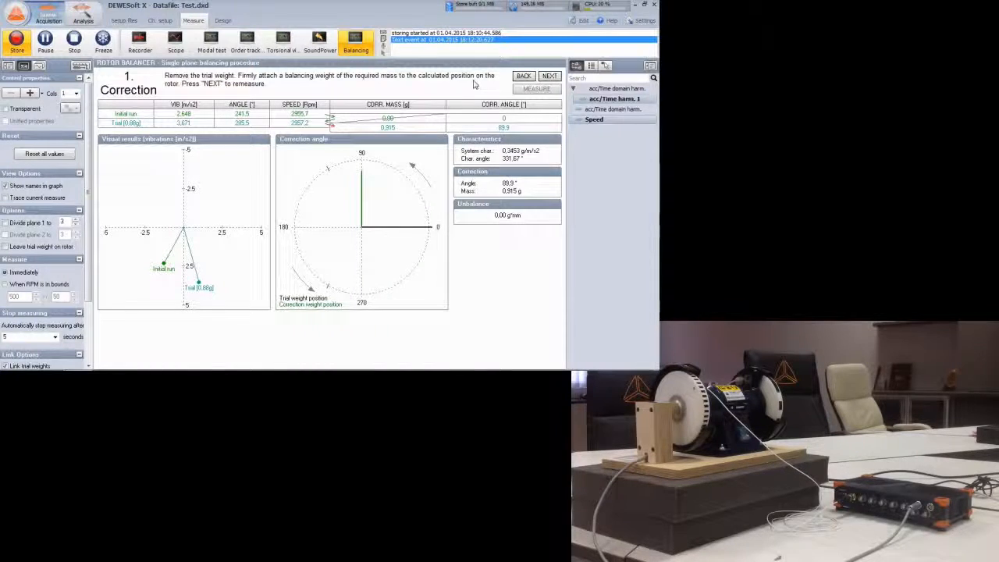
left_click(549, 76)
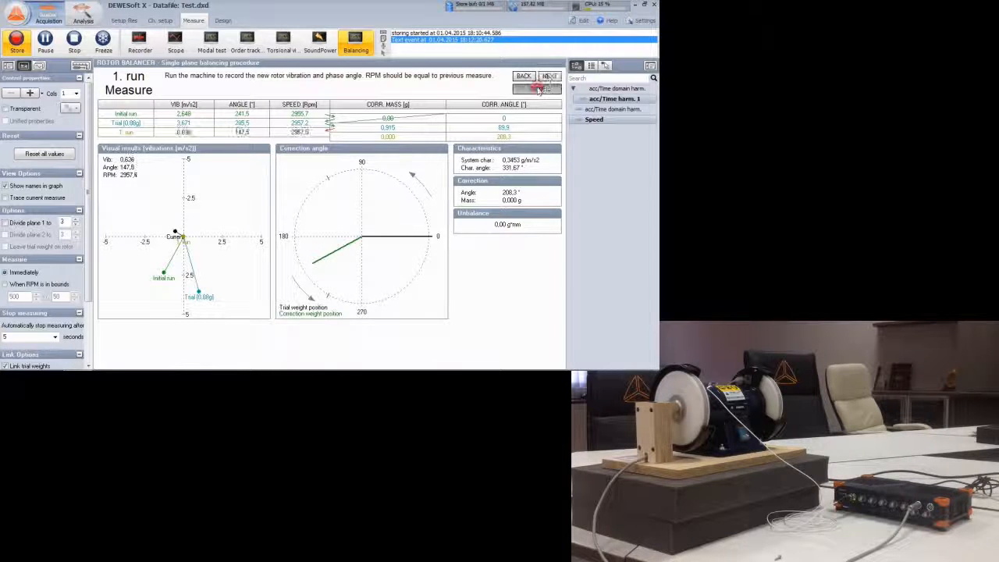
left_click(537, 89)
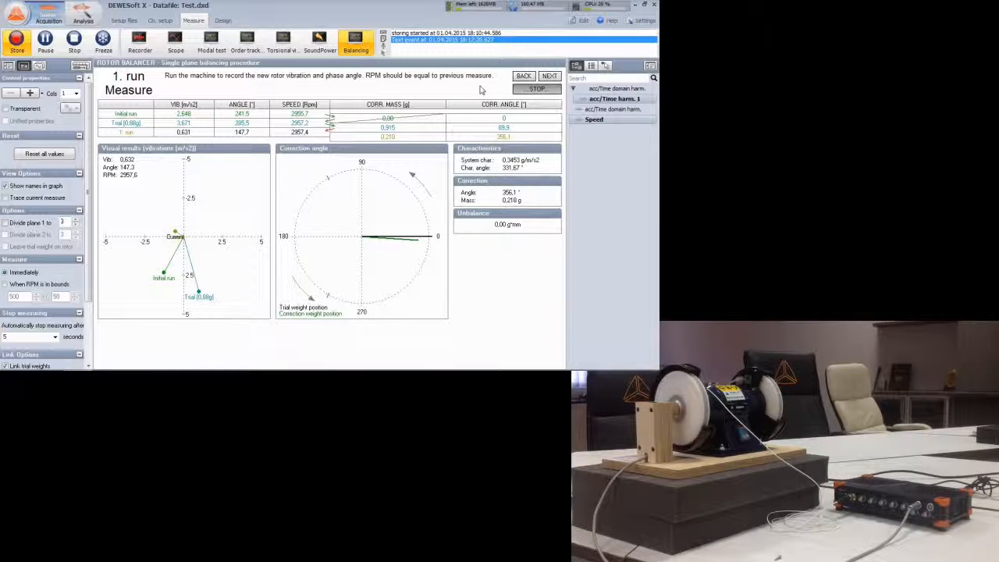
left_click(537, 89)
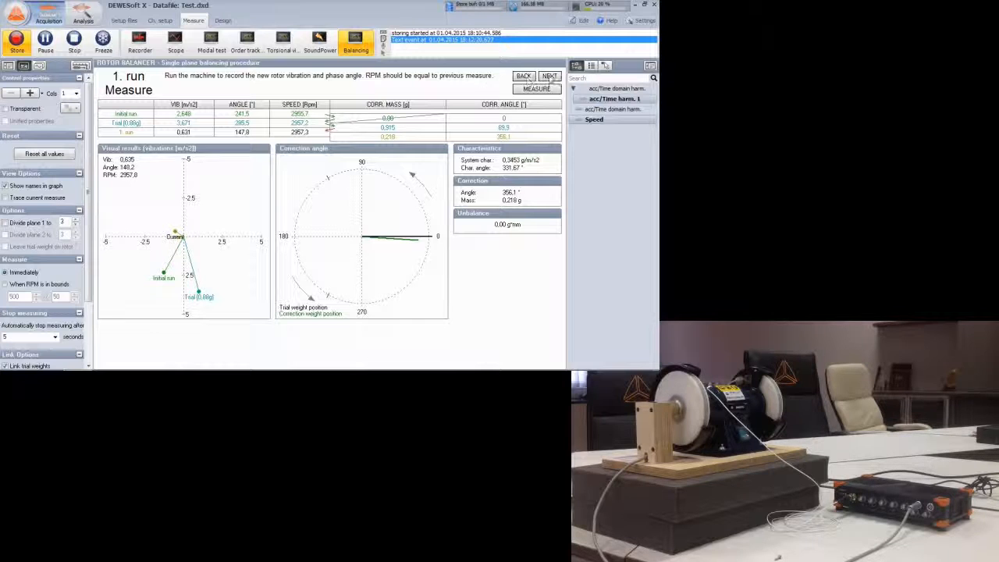
Step: Stop storing and review the balancing results in Analysis mode (0.218 g at 356.1°)
left_click(549, 76)
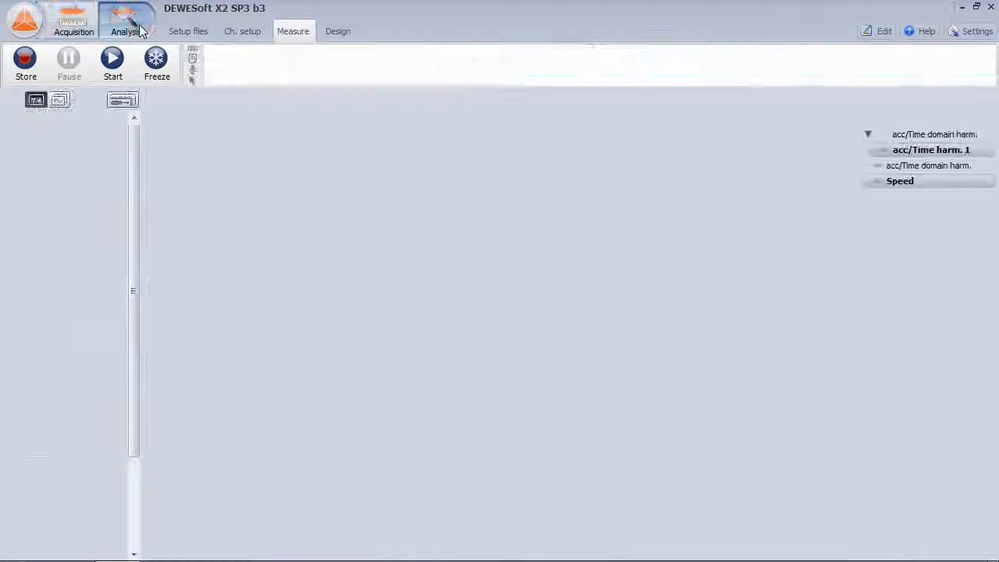
left_click(125, 24)
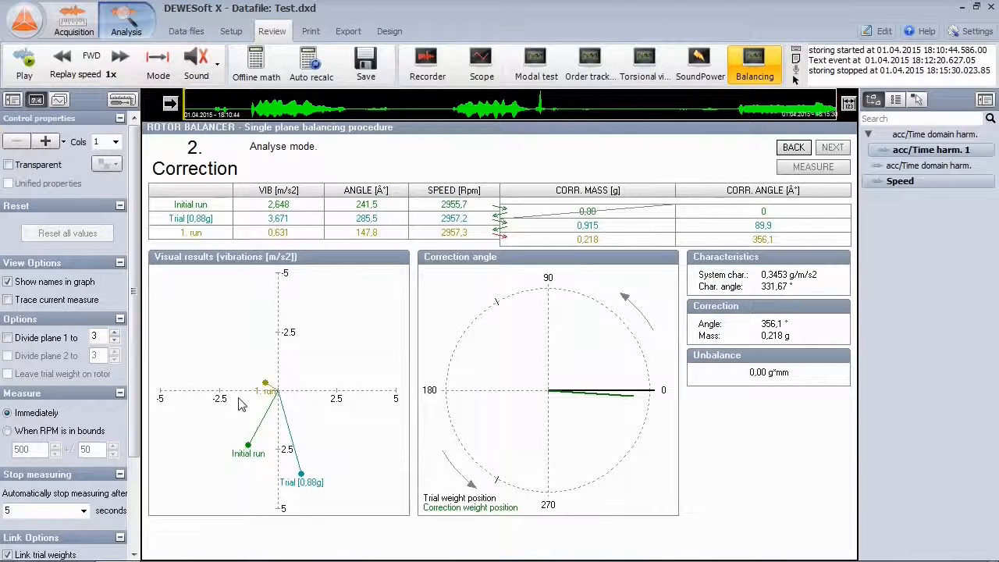
mouse_move(345, 445)
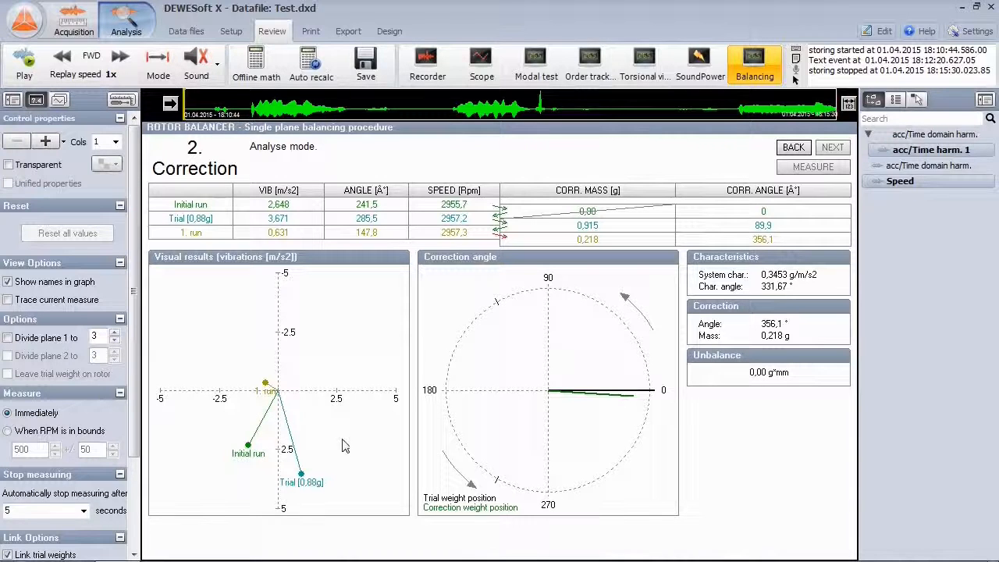